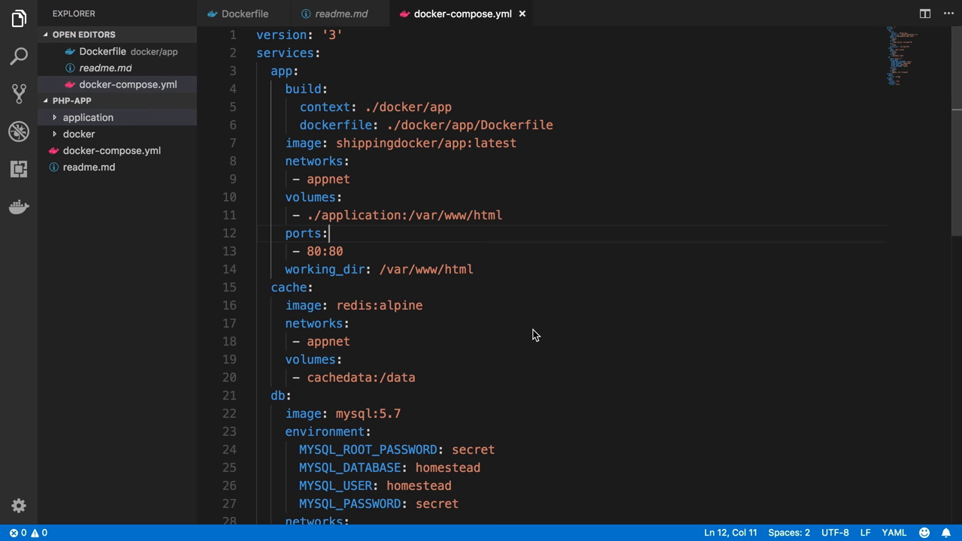
Change the app mapping '80:80' so the host port reads ${APP_PORT}.
double_click(312, 250)
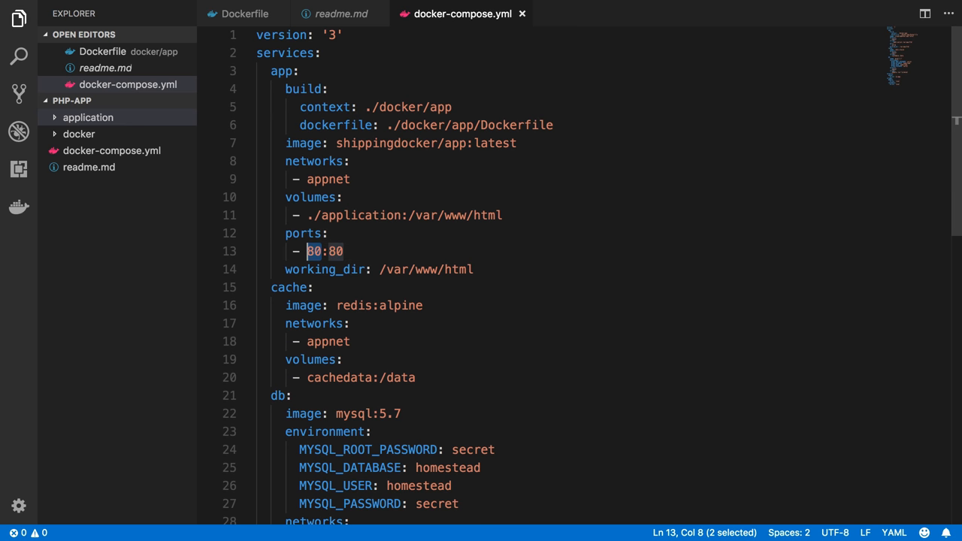
mouse_move(283, 269)
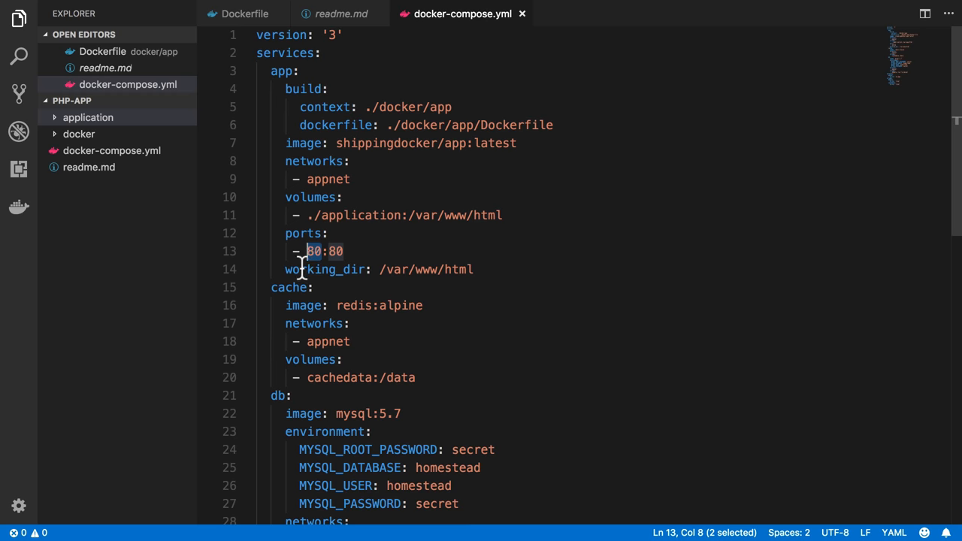
left_click(344, 251)
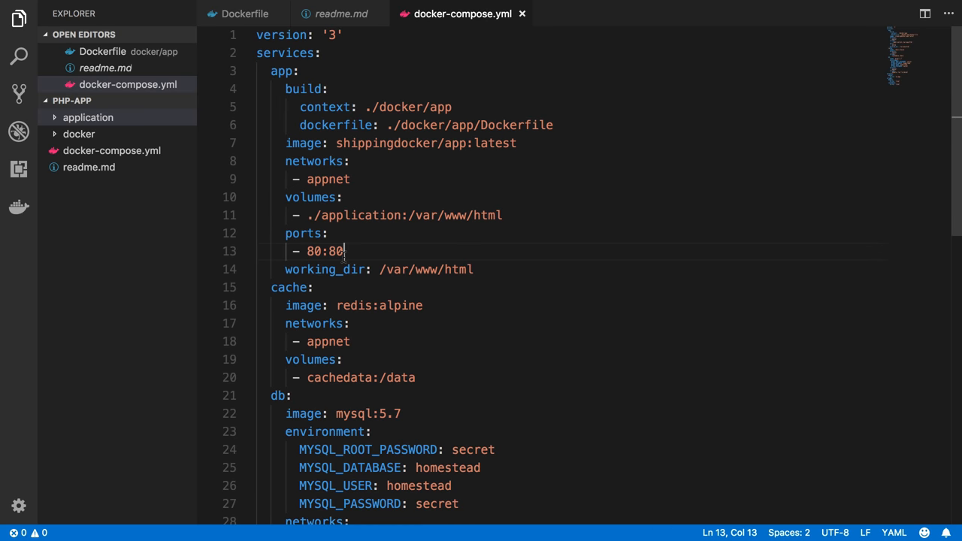
left_click_drag(344, 251, 307, 251)
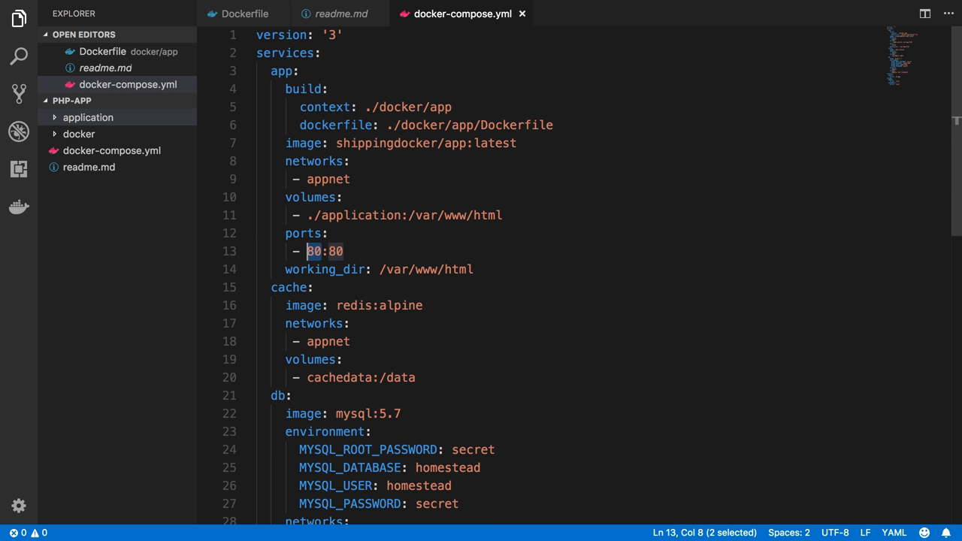
mouse_move(310, 197)
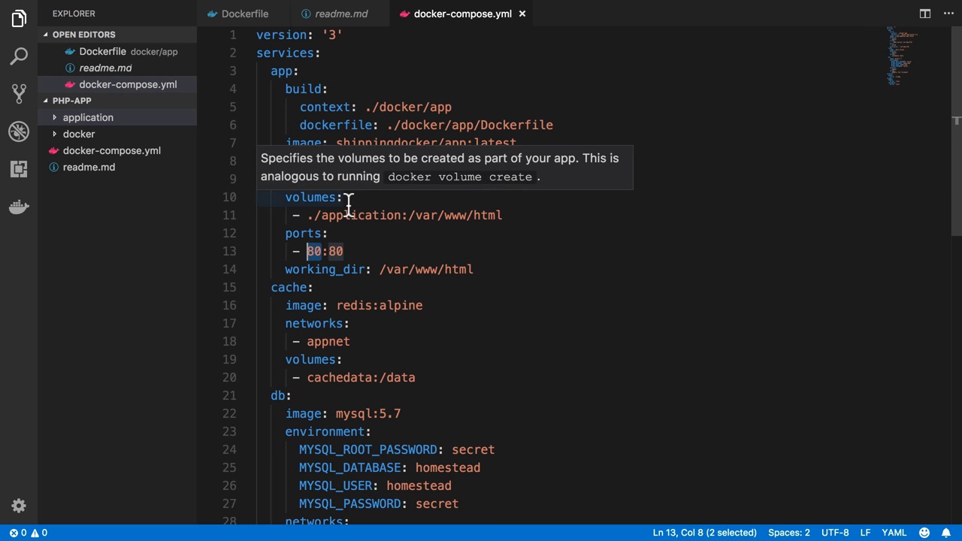
mouse_move(300, 305)
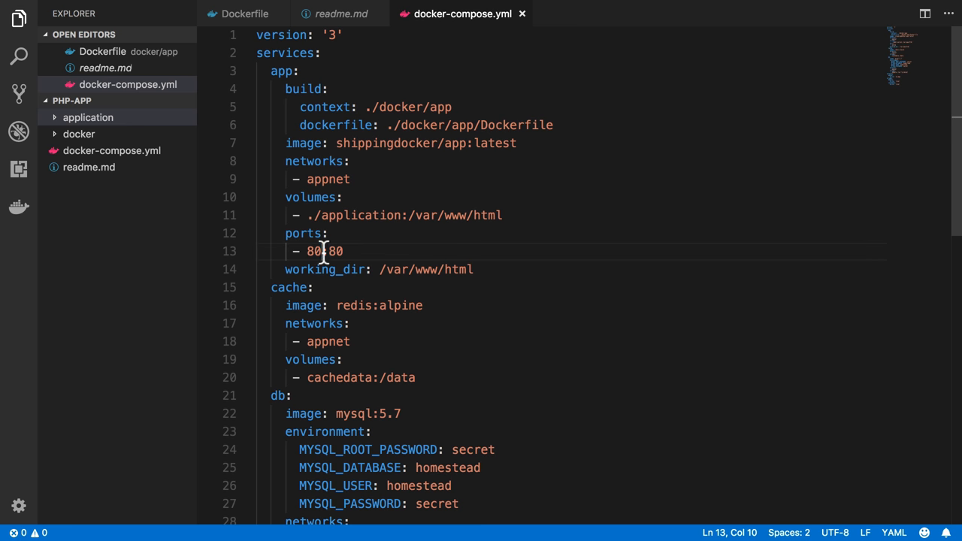
double_click(313, 251)
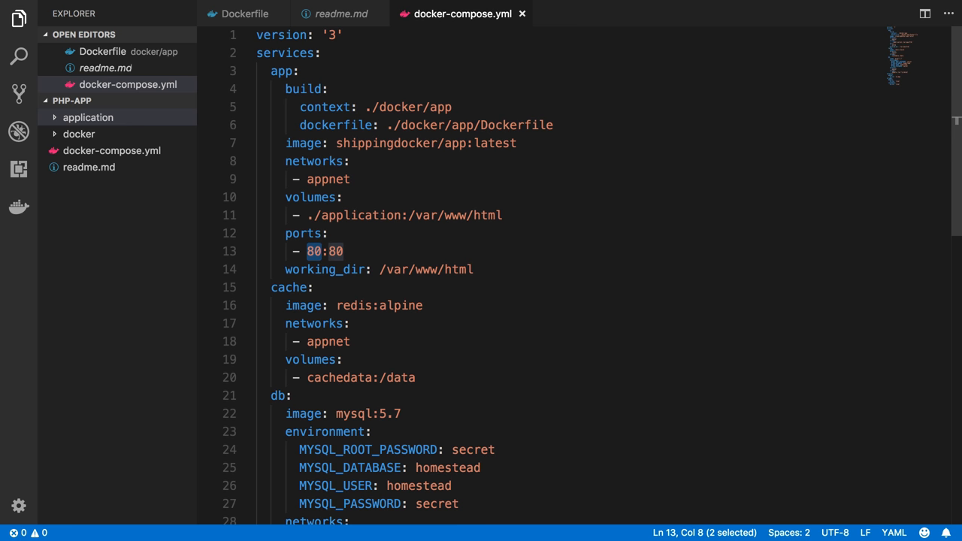
type("${}")
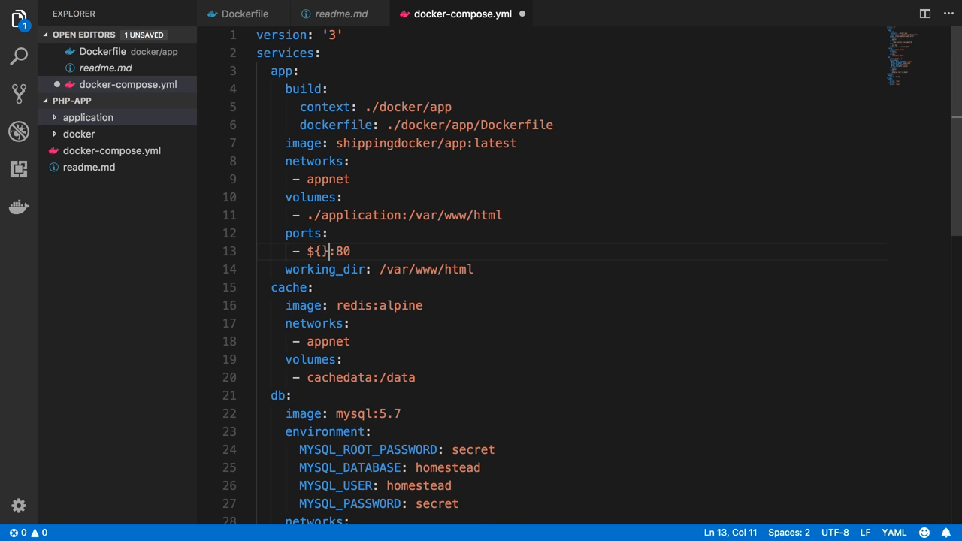
type("APP")
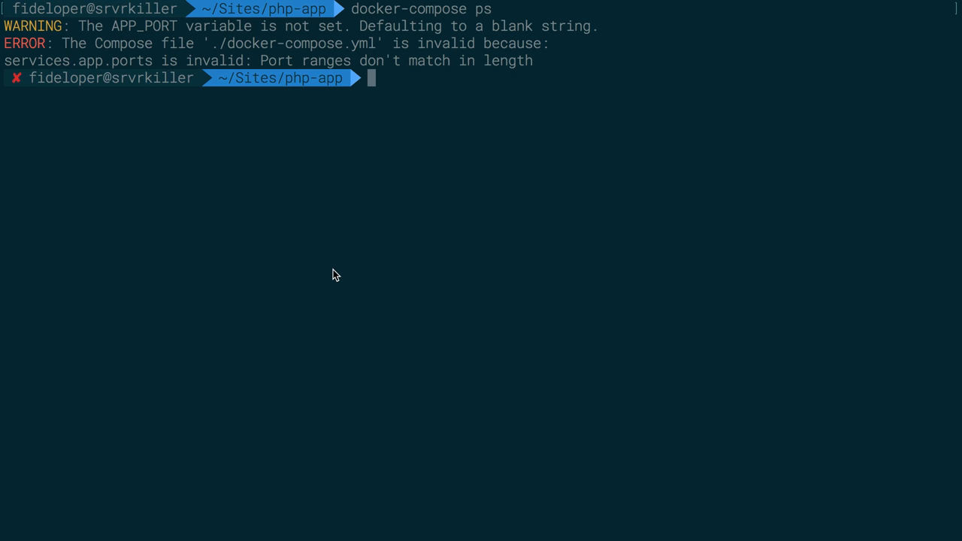
mouse_move(395, 78)
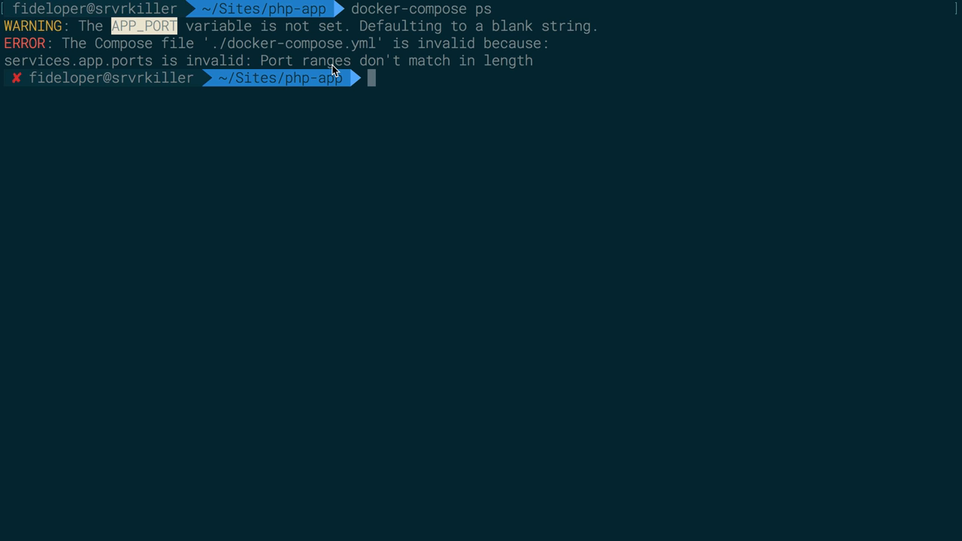
Run 'APP_PORT=80 docker-compose ps', then enter the matching 'docker-compose down' command.
type("APP_PORT=8-docker-compose ps")
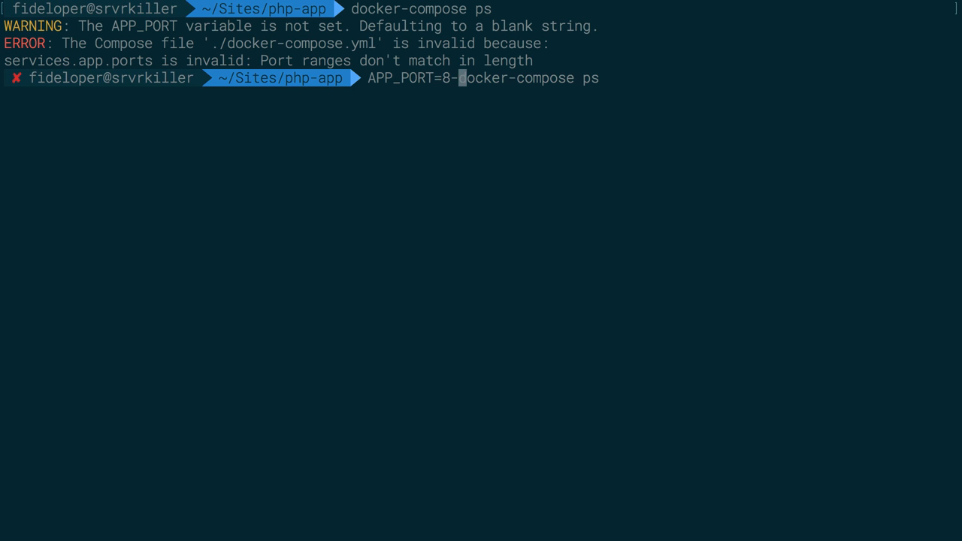
type("0")
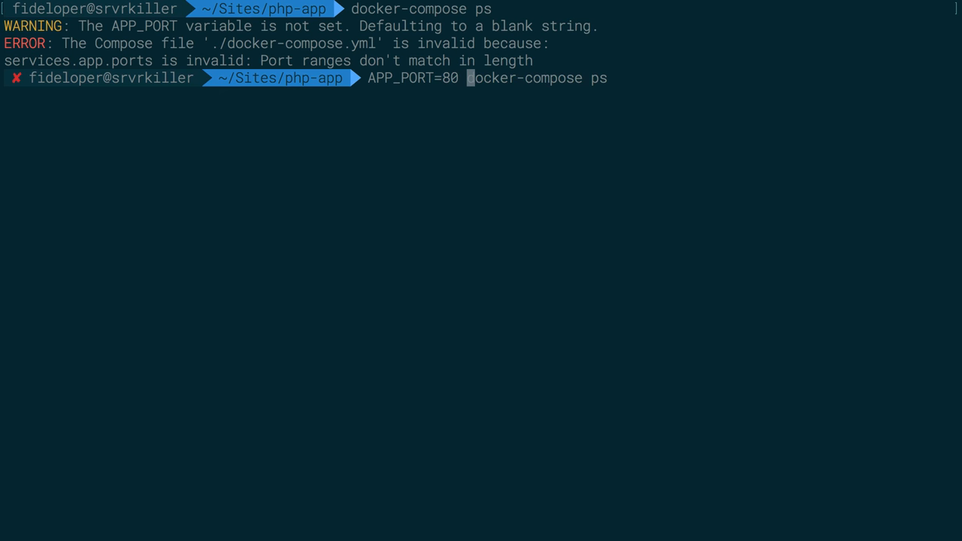
key("Enter")
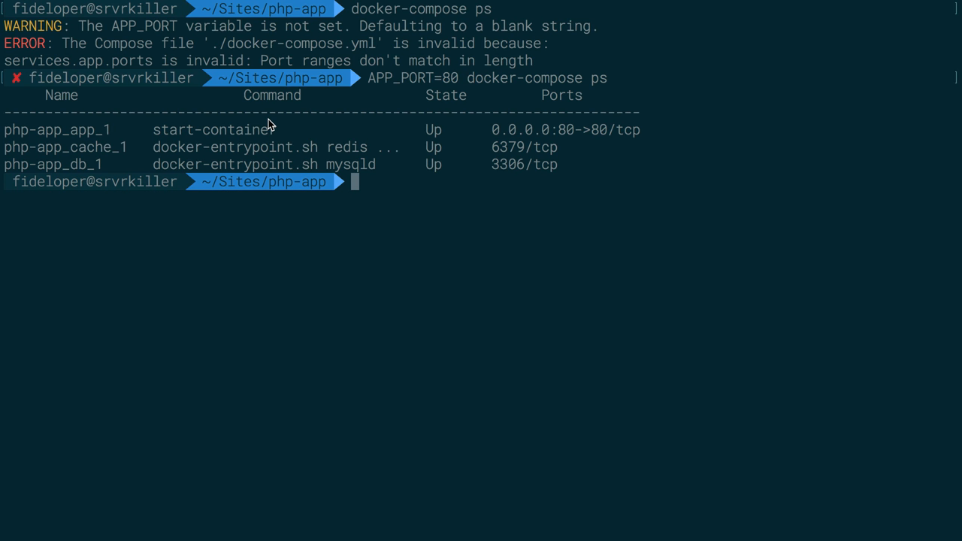
type("APP_PORT=80 docker-compose do")
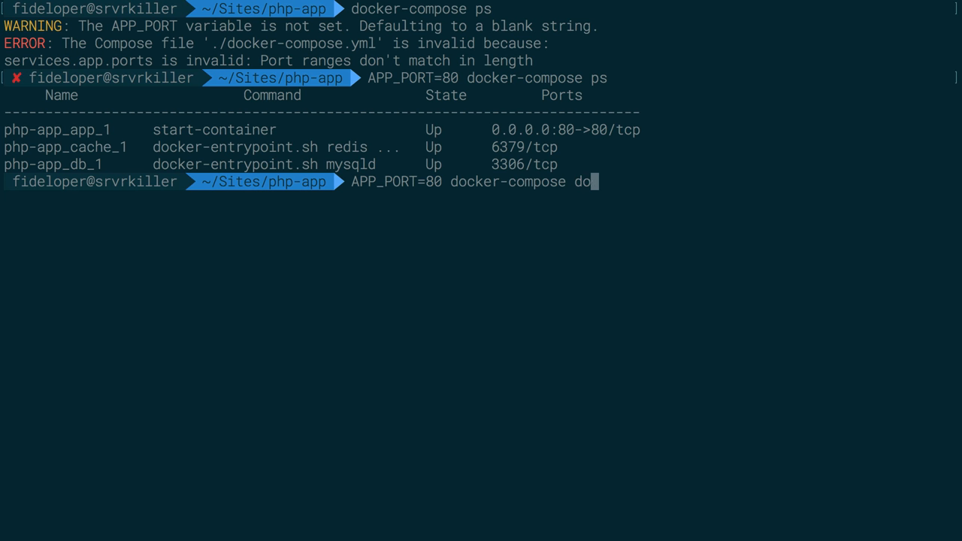
key("Enter")
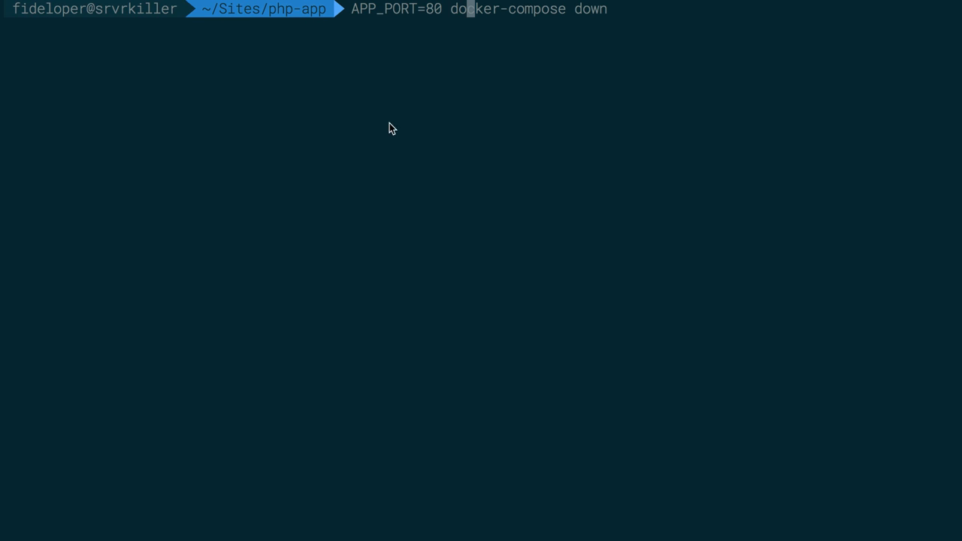
Bring the containers down with APP_PORT=80, then type 'export APP_PORT'.
double_click(383, 10)
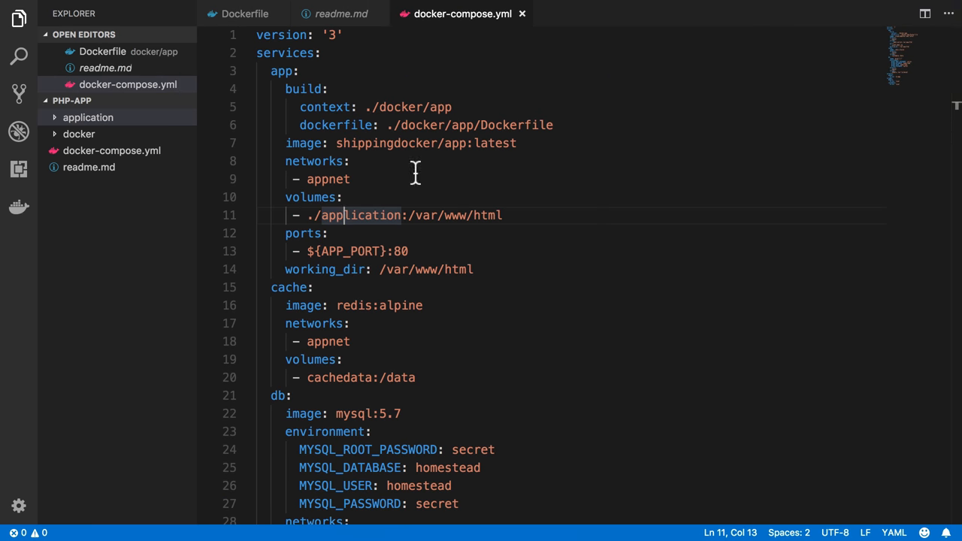
mouse_move(339, 261)
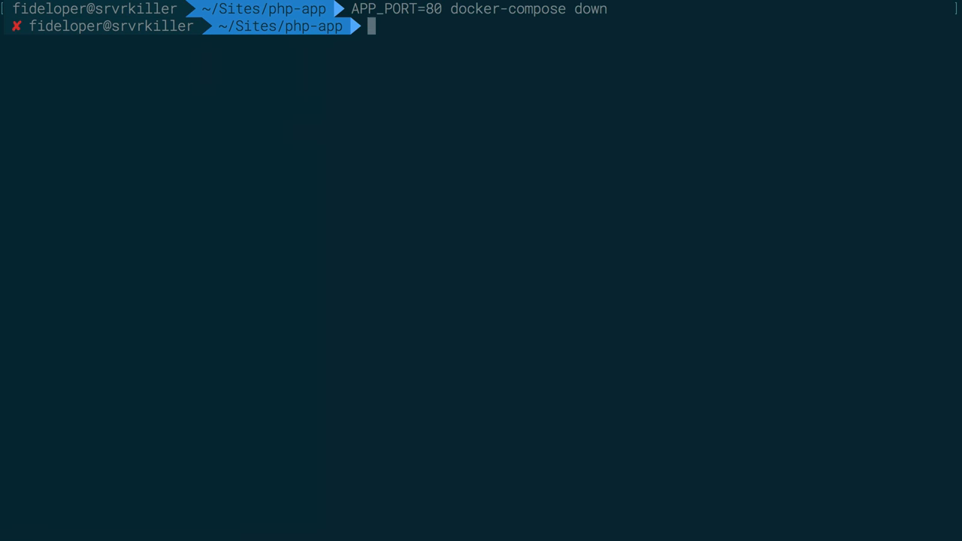
type("export APP_PORT")
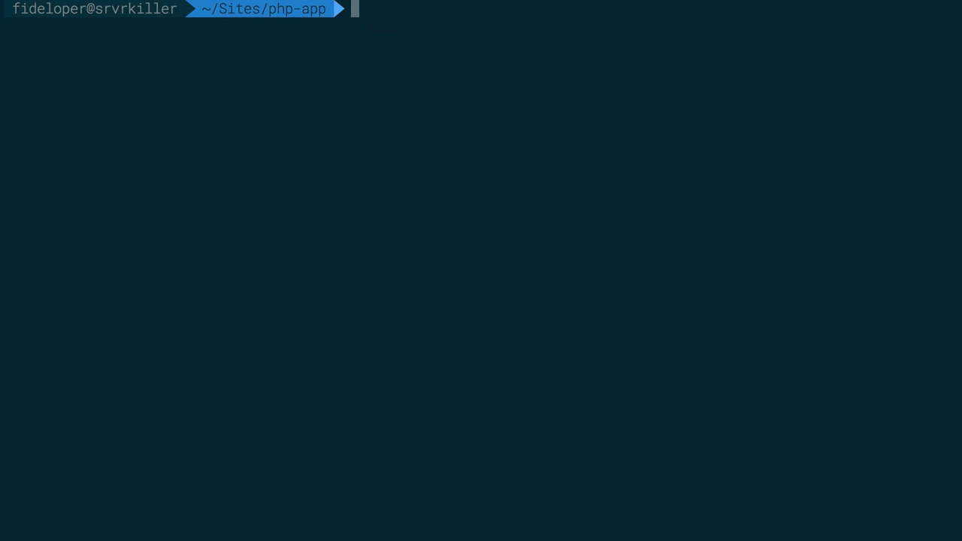
List the project files, showing no .env, and type the 'vim .env' command.
type("vim")
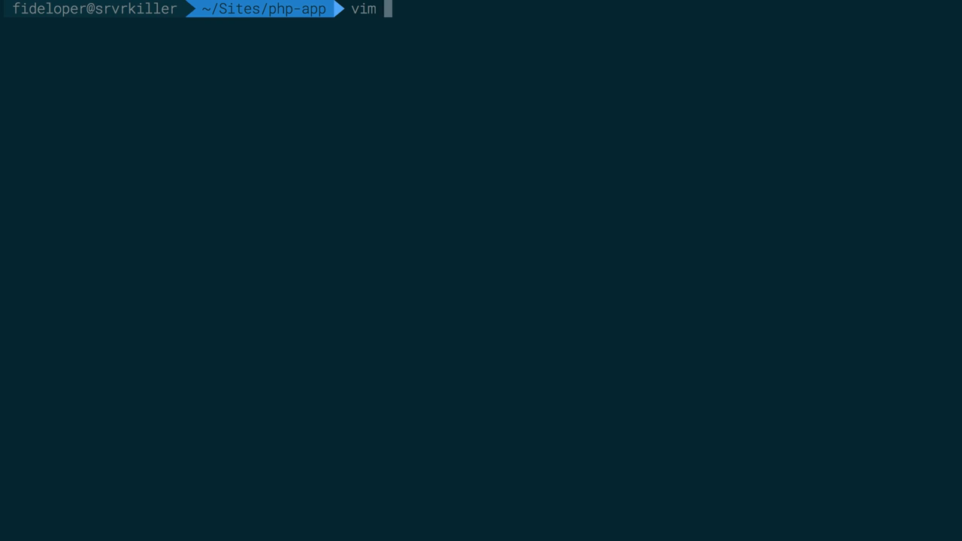
type(".env")
type("ll")
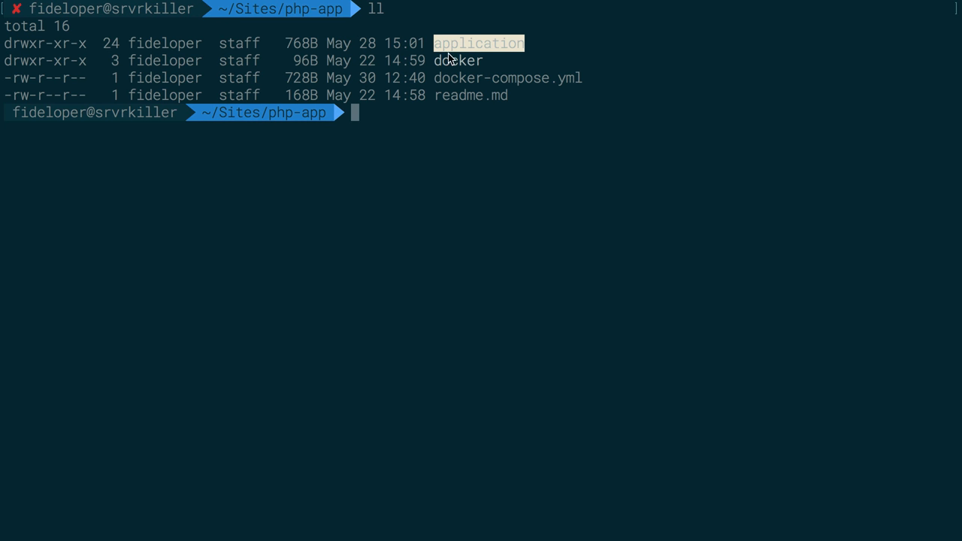
mouse_move(449, 78)
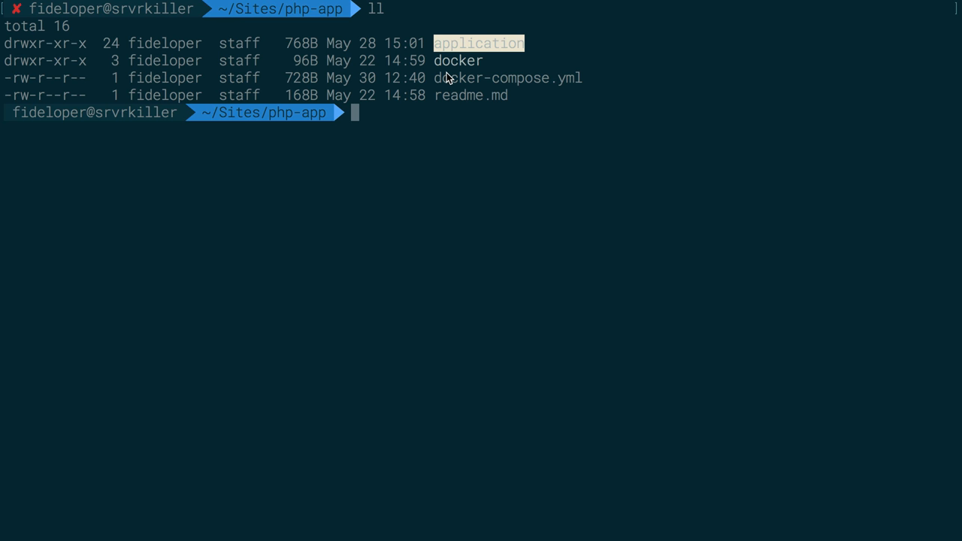
type("vi")
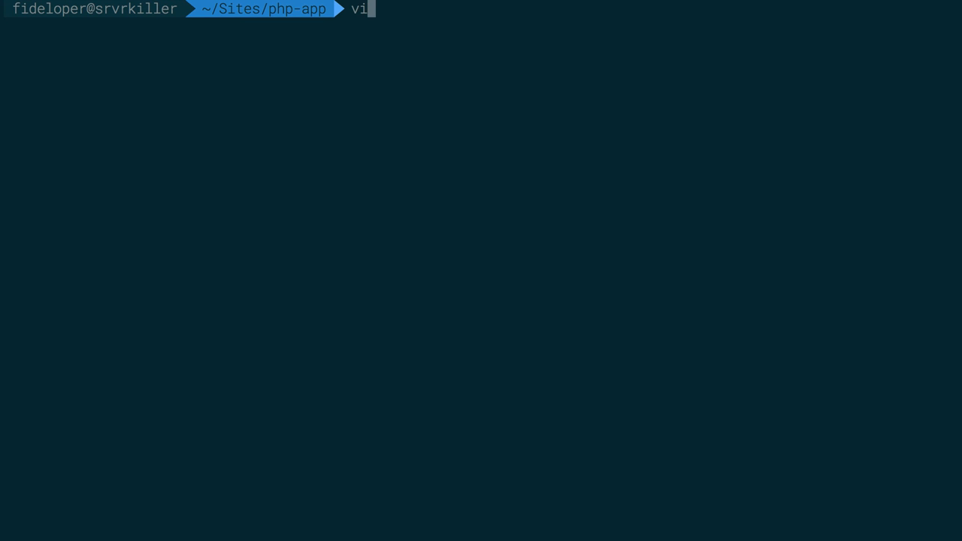
Create .env in vim and type 'APP_PORT=' as its first entry.
key("Enter")
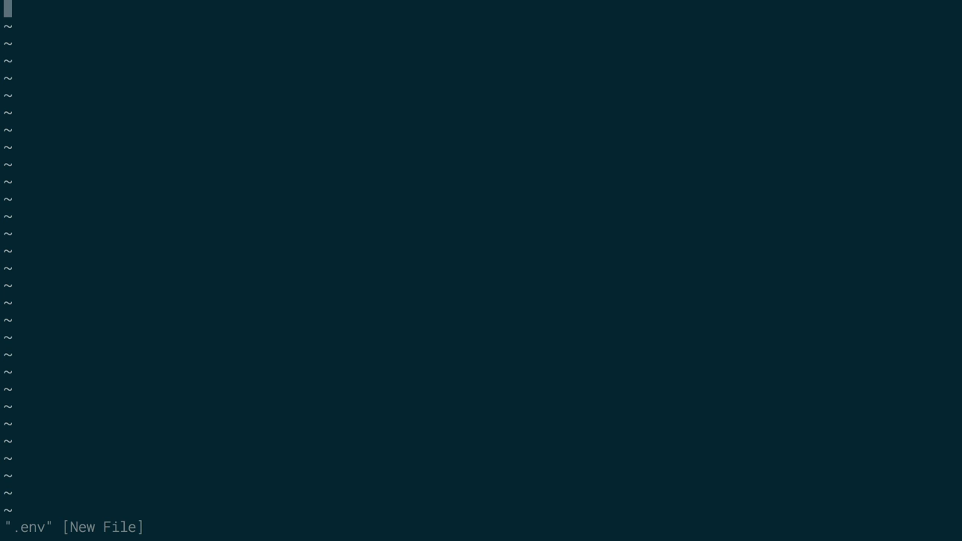
type("APP")
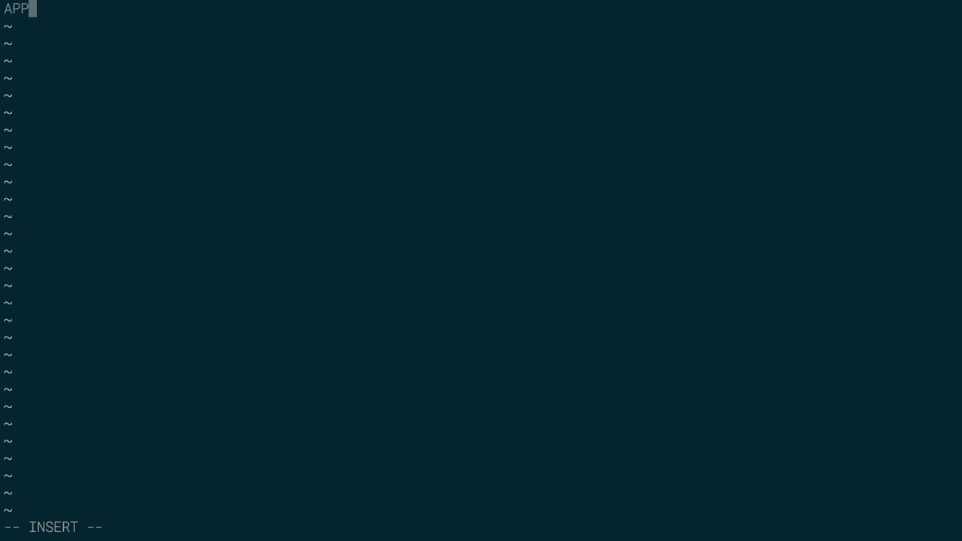
type("_PORT")
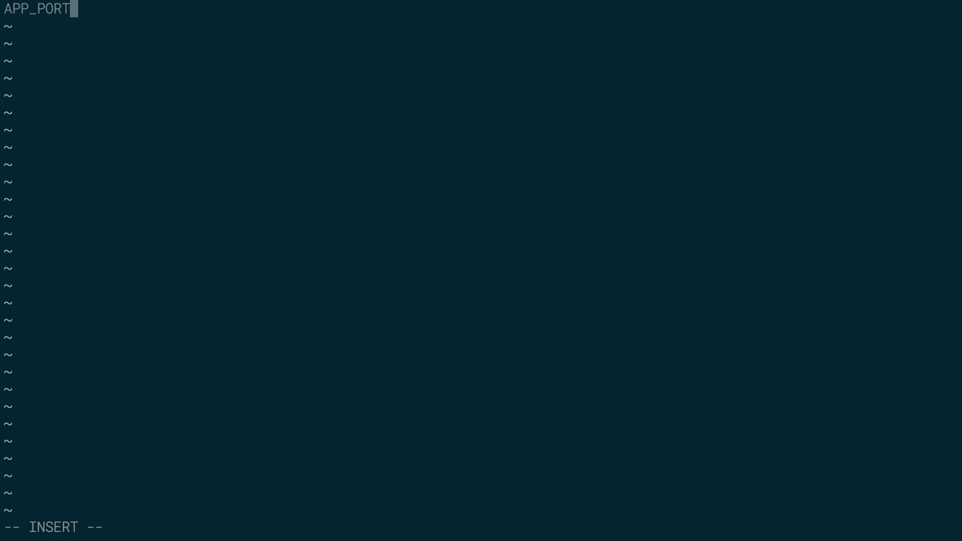
type("=")
type("docker-compose ps")
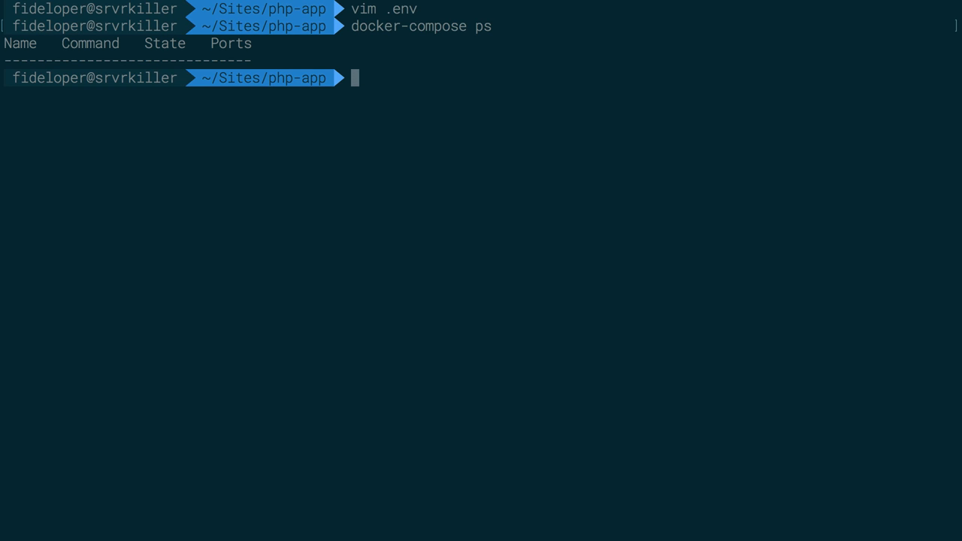
mouse_move(507, 82)
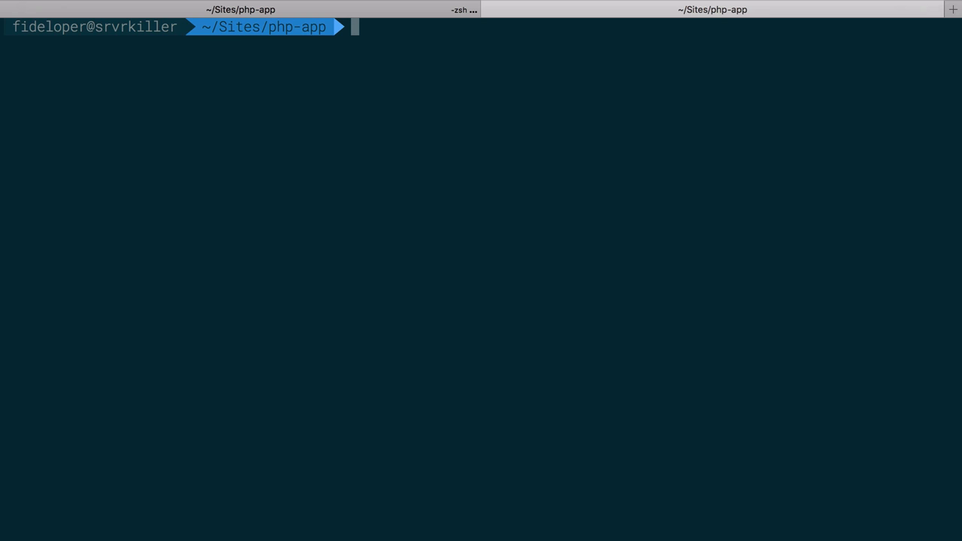
Echo $APP_PORT in a fresh shell, which prints an empty value.
type("echo AP")
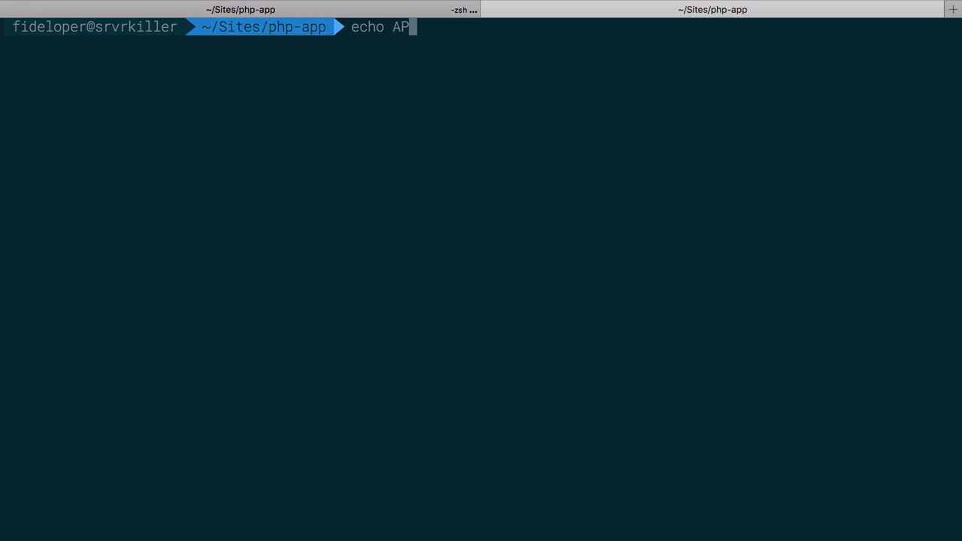
key("Enter")
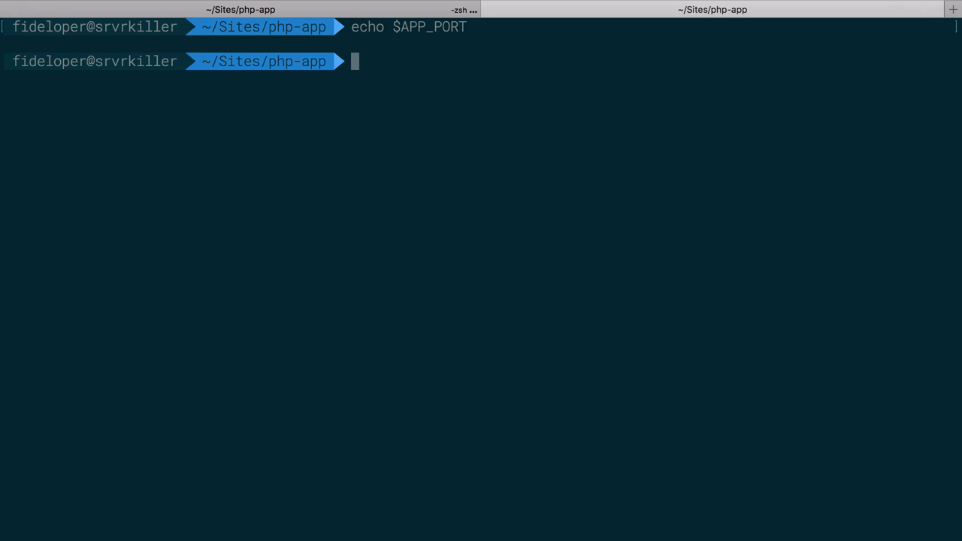
type("oc")
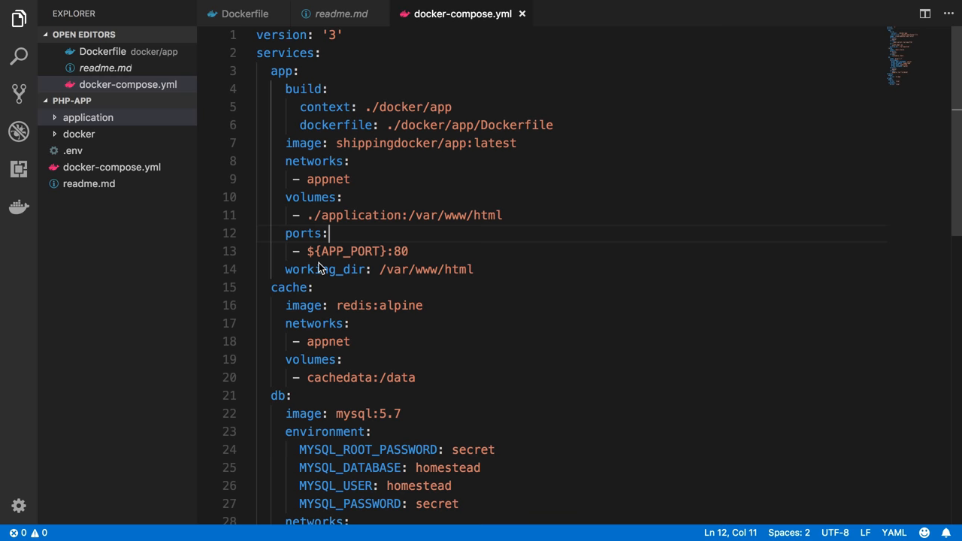
Copy the app ports block under the db service and set its port to 33060.
double_click(348, 251)
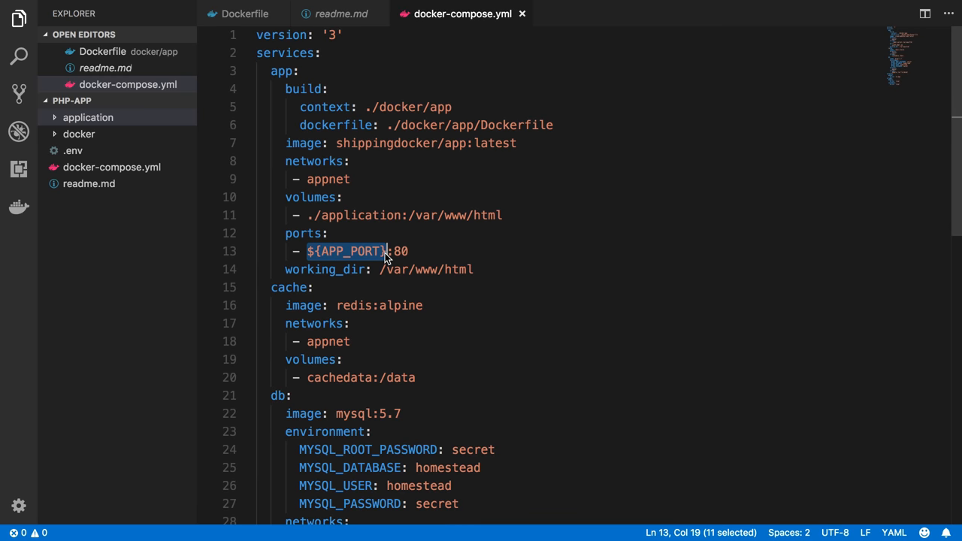
mouse_move(424, 259)
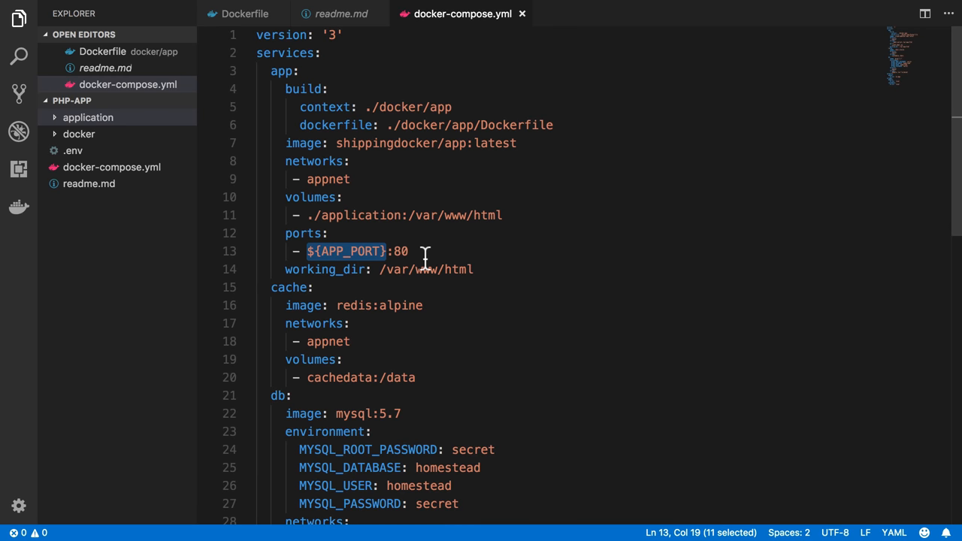
scroll("down", 3)
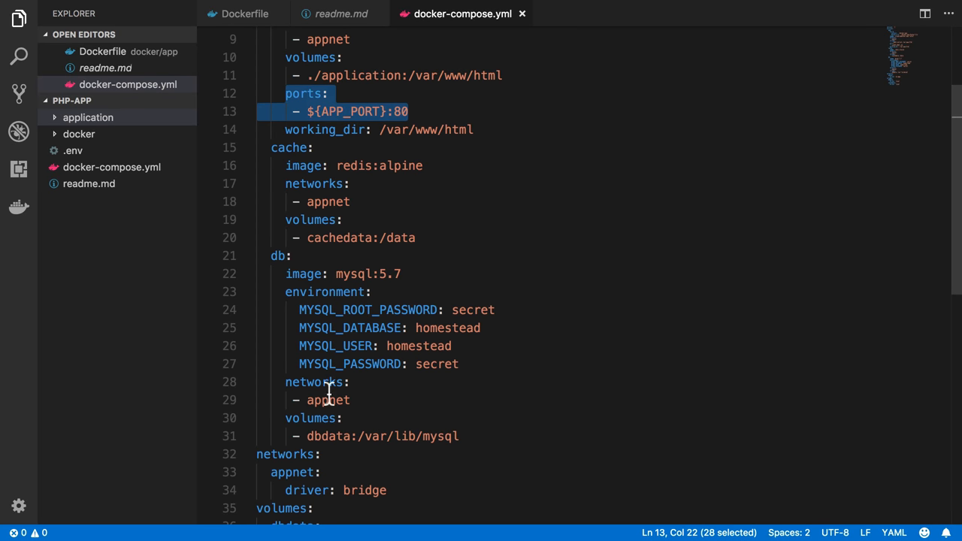
mouse_move(355, 382)
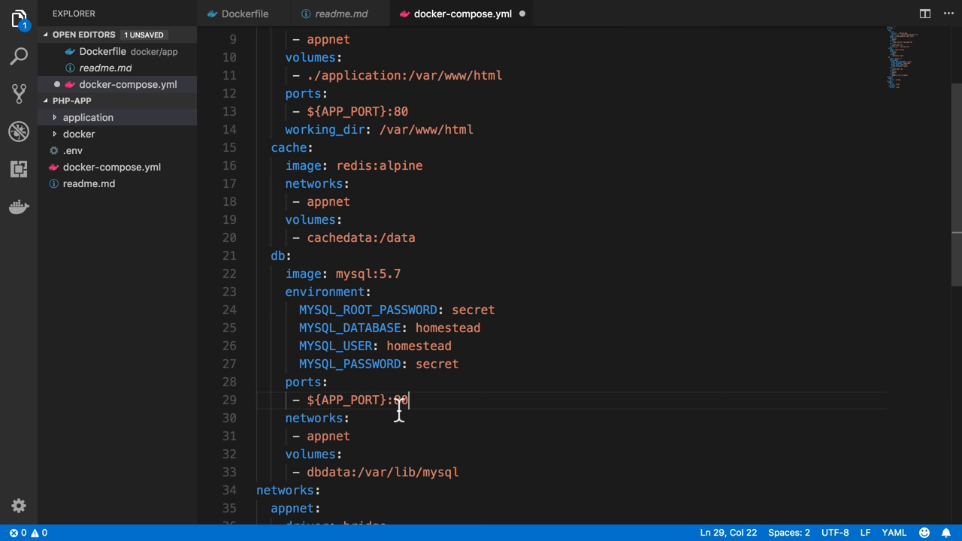
double_click(400, 400)
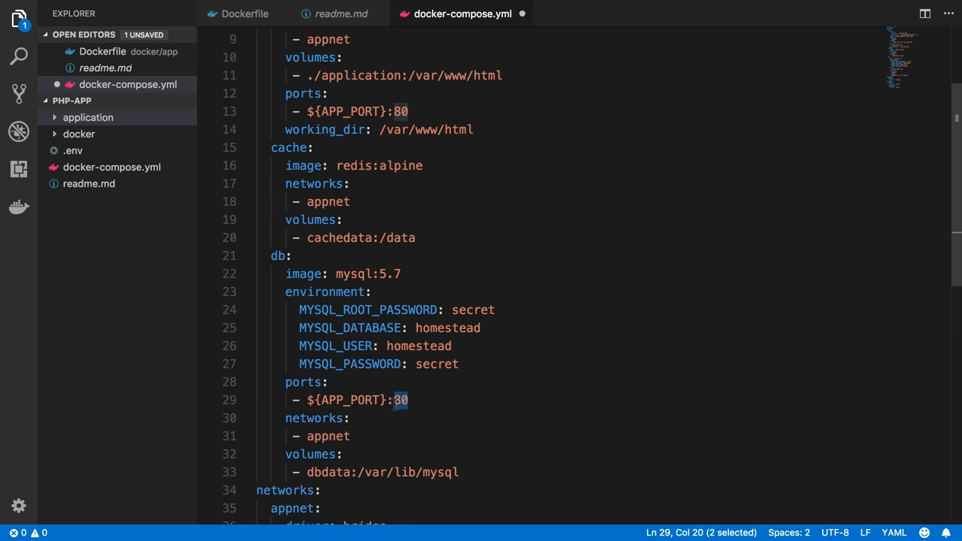
type("33060")
type("DB_PORT")
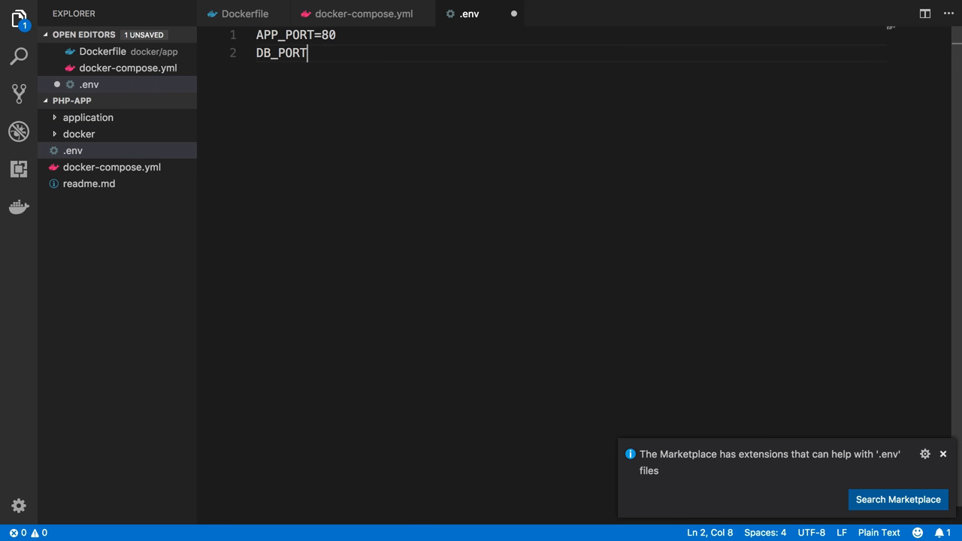
Set DB_PORT=33060 in .env and launch Sequel Pro.
type("=330")
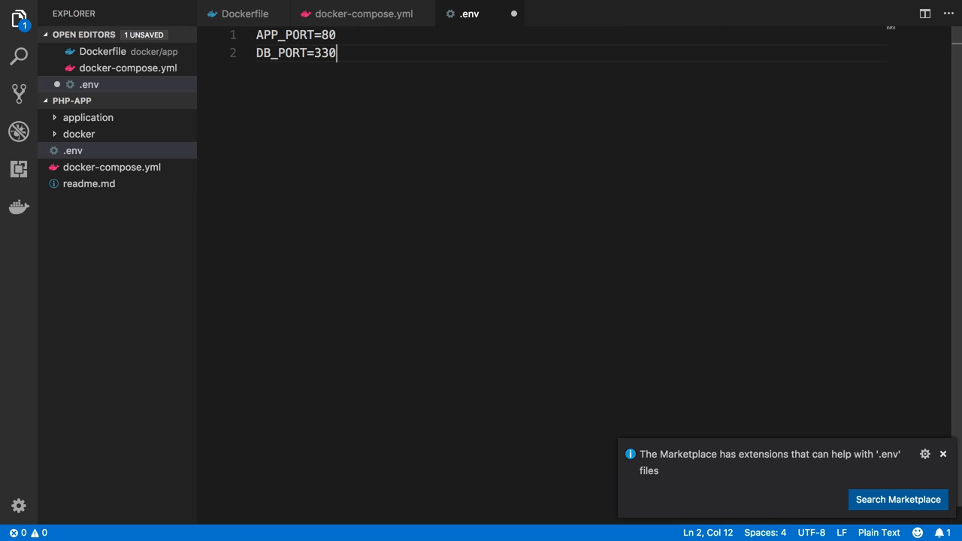
type("60")
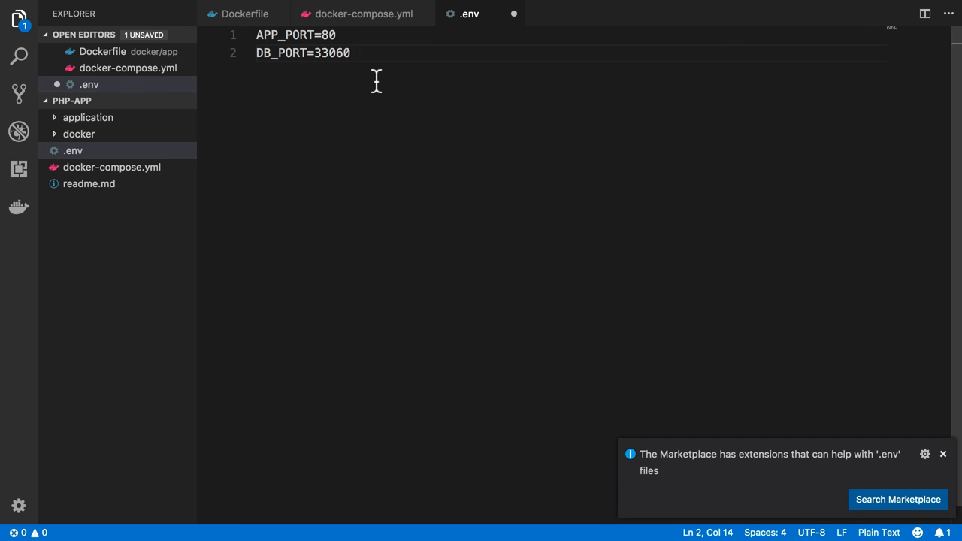
double_click(329, 53)
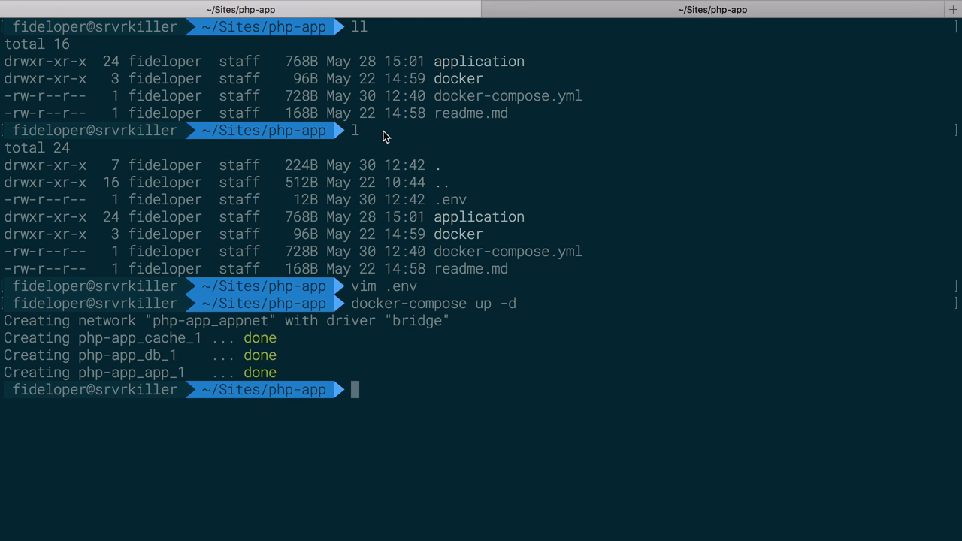
type("sequel Pro.app")
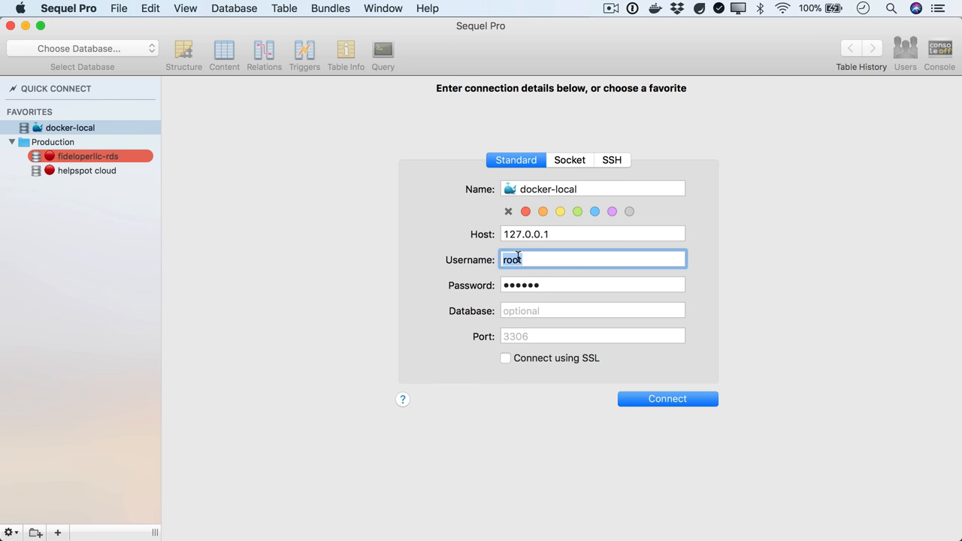
Set the docker-local connection's port to 33060 and connect to MySQL.
left_click(592, 284)
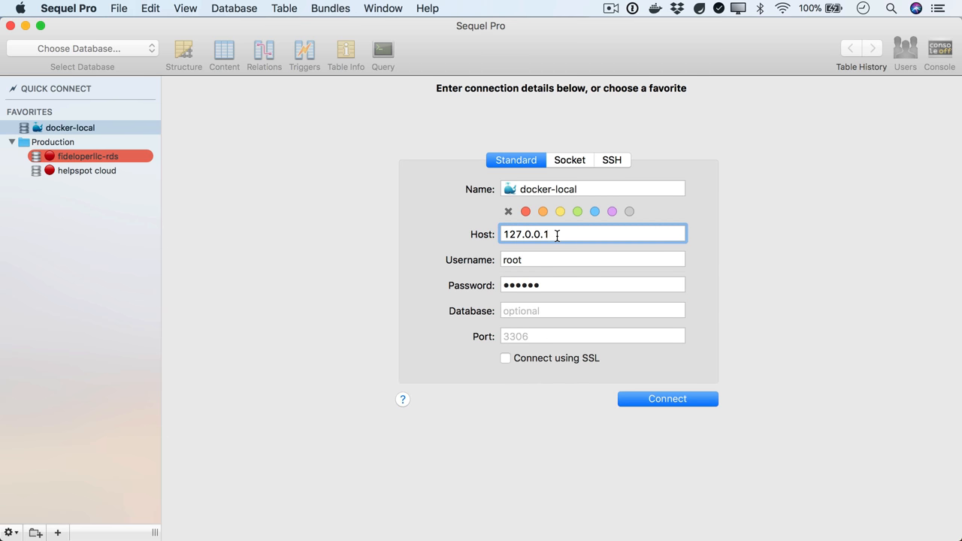
type("33060")
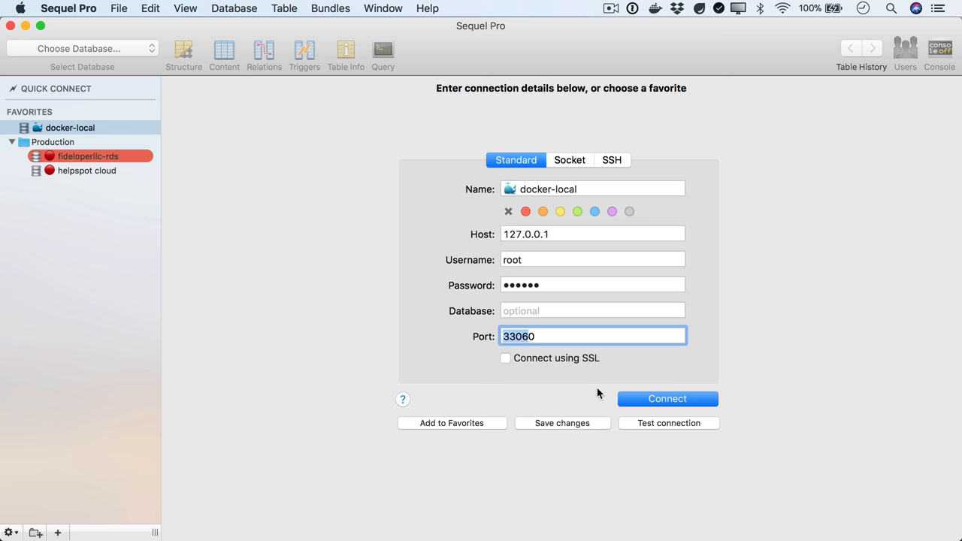
left_click(667, 399)
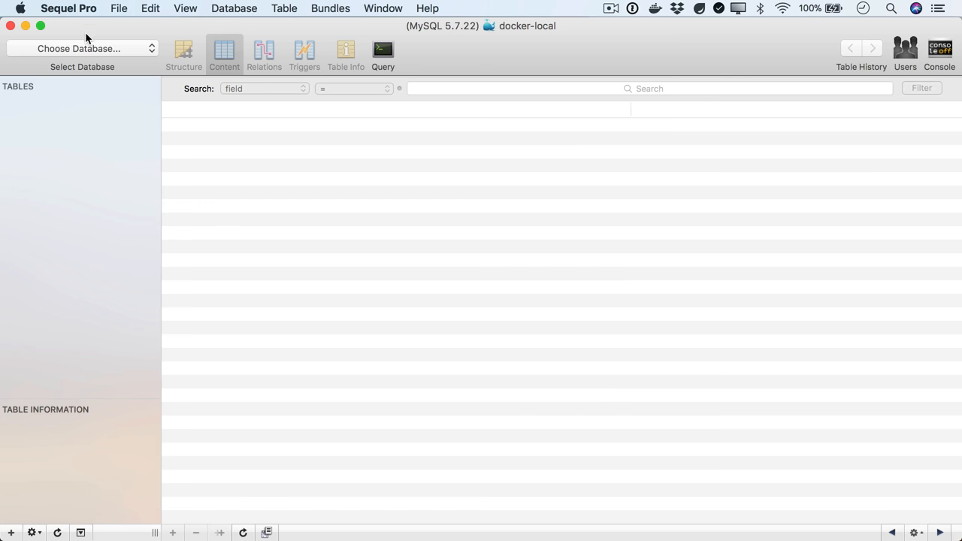
Select the homestead database and open its users table.
left_click(83, 47)
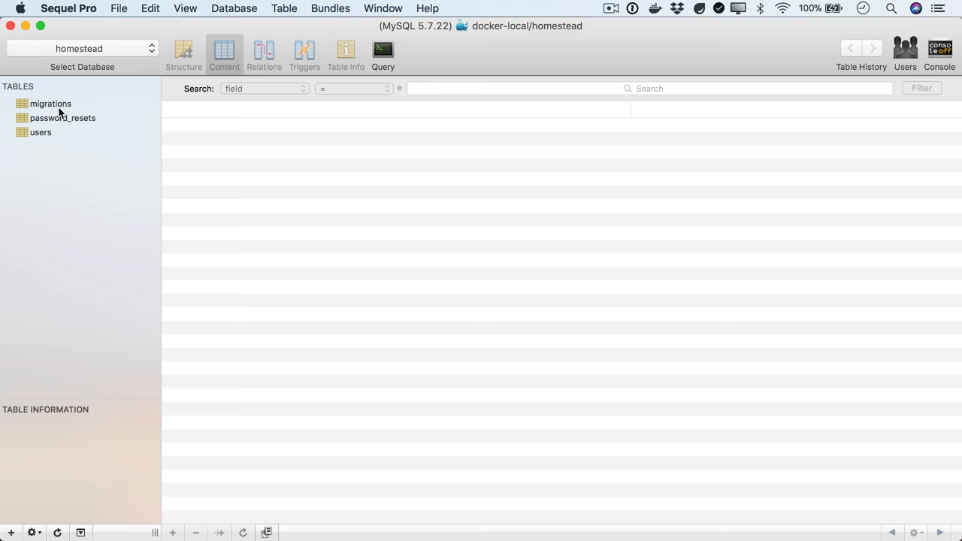
left_click(40, 132)
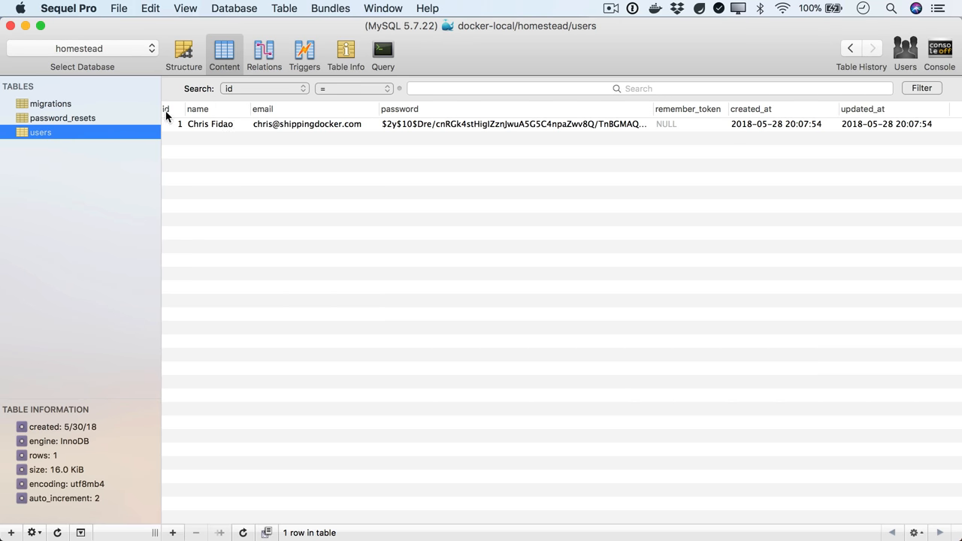
left_click(51, 103)
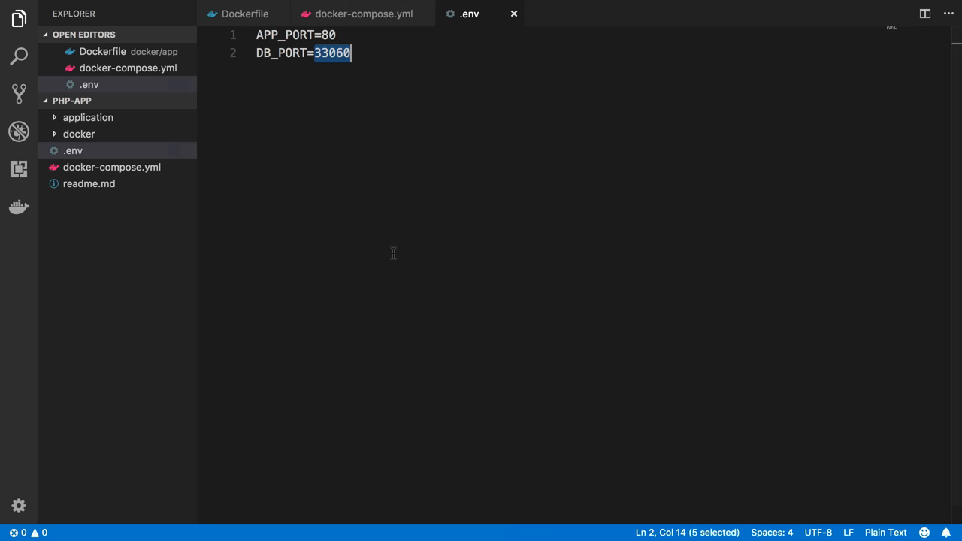
mouse_move(249, 28)
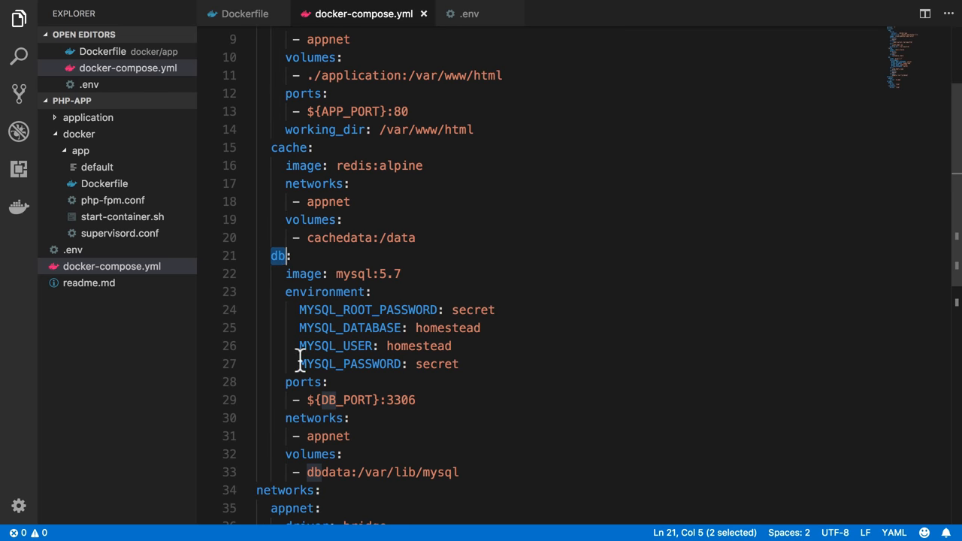
Highlight DB_PORT in the db's ${DB_PORT}:3306 mapping and the app's ./application volume.
double_click(345, 400)
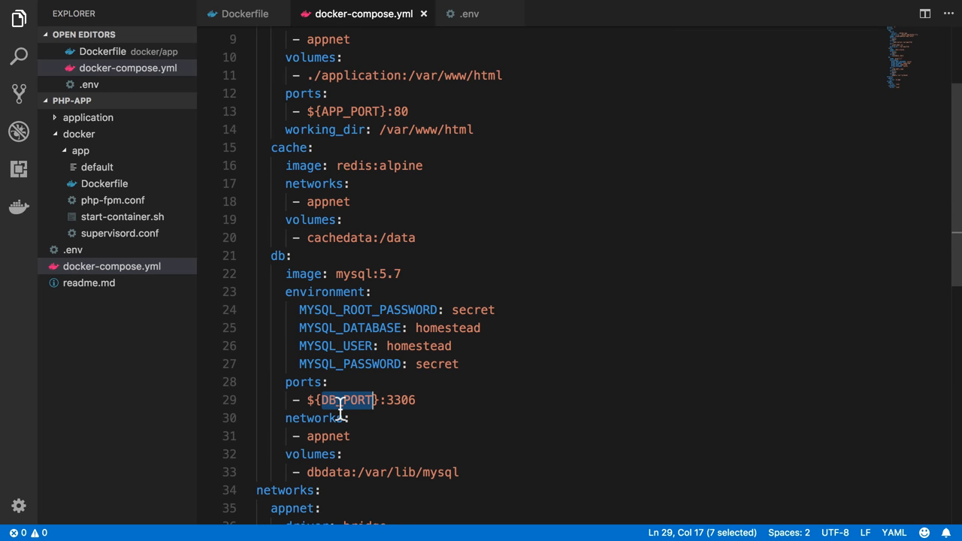
double_click(402, 400)
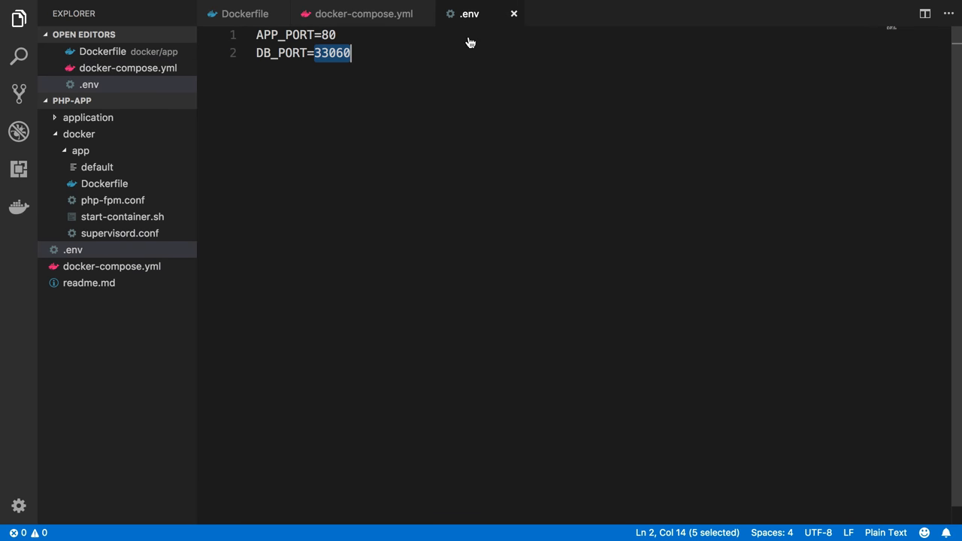
mouse_move(354, 77)
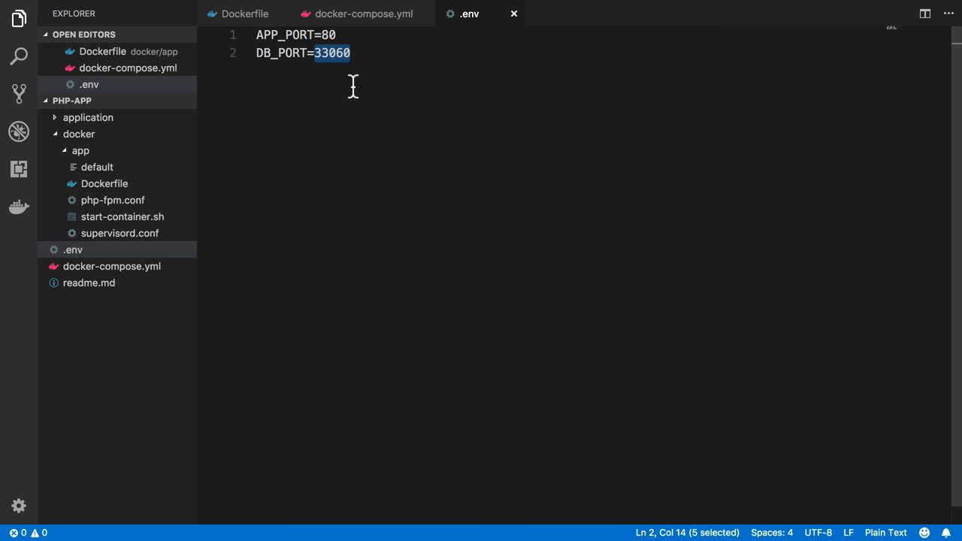
mouse_move(354, 23)
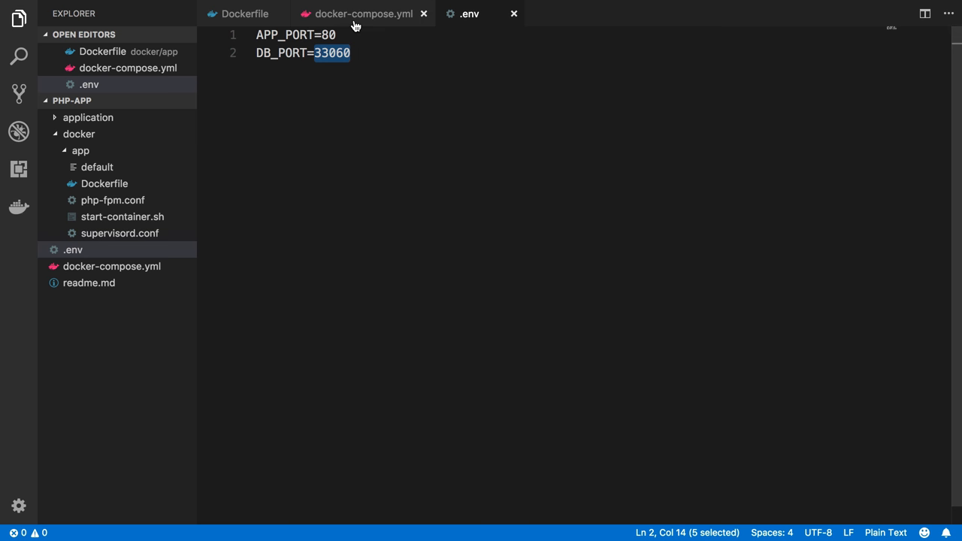
left_click(360, 14)
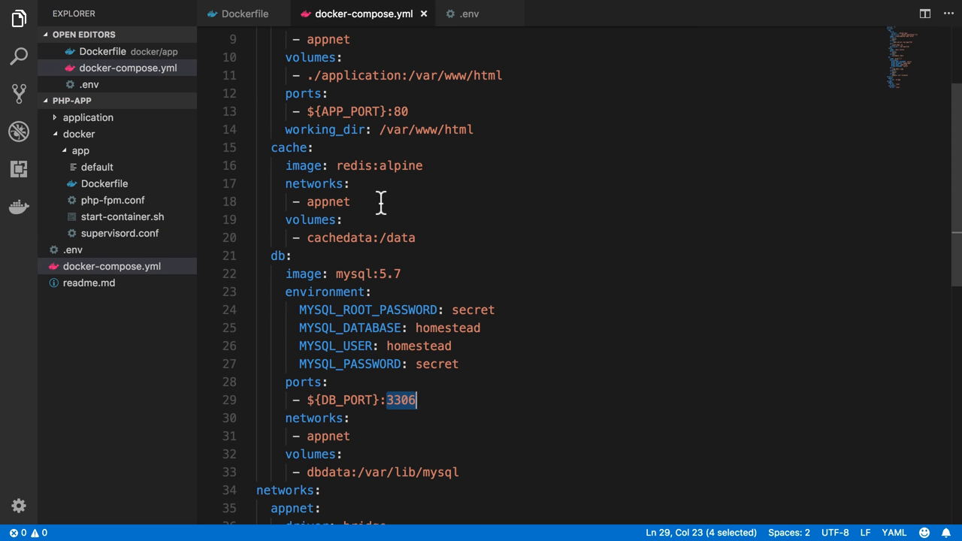
mouse_move(283, 399)
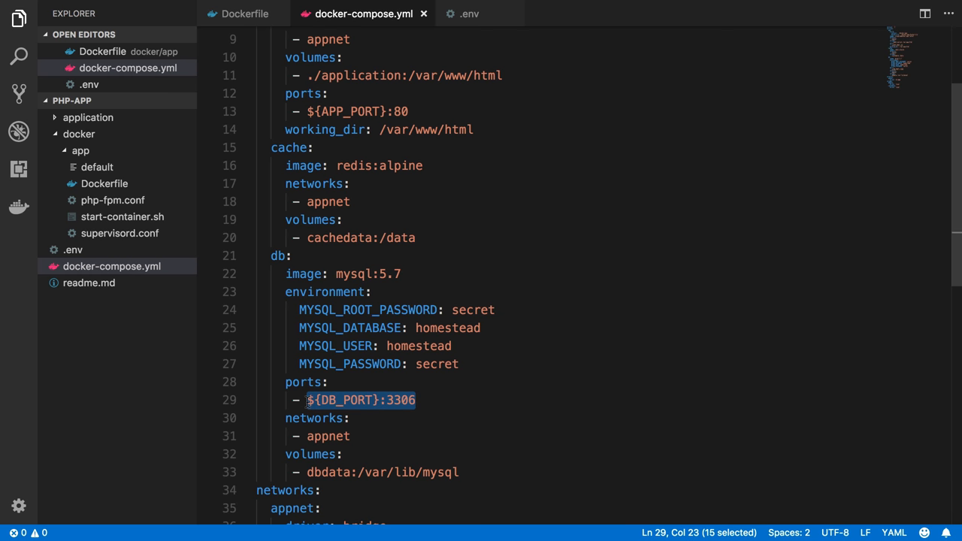
double_click(348, 400)
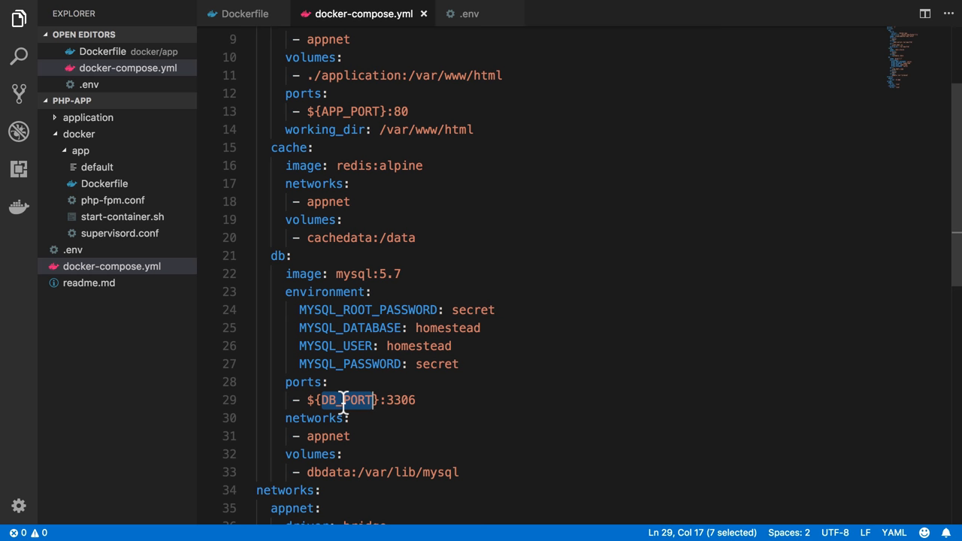
scroll("down", 3)
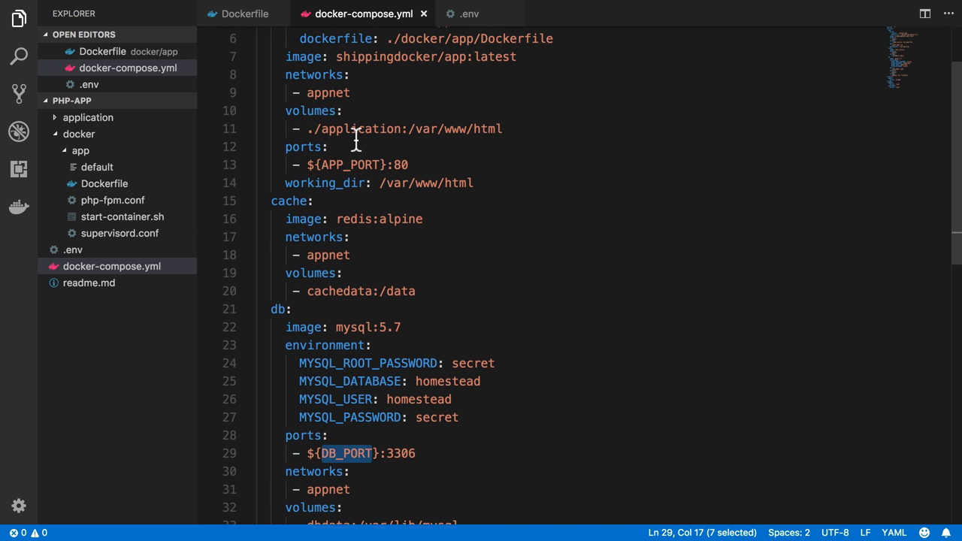
double_click(361, 129)
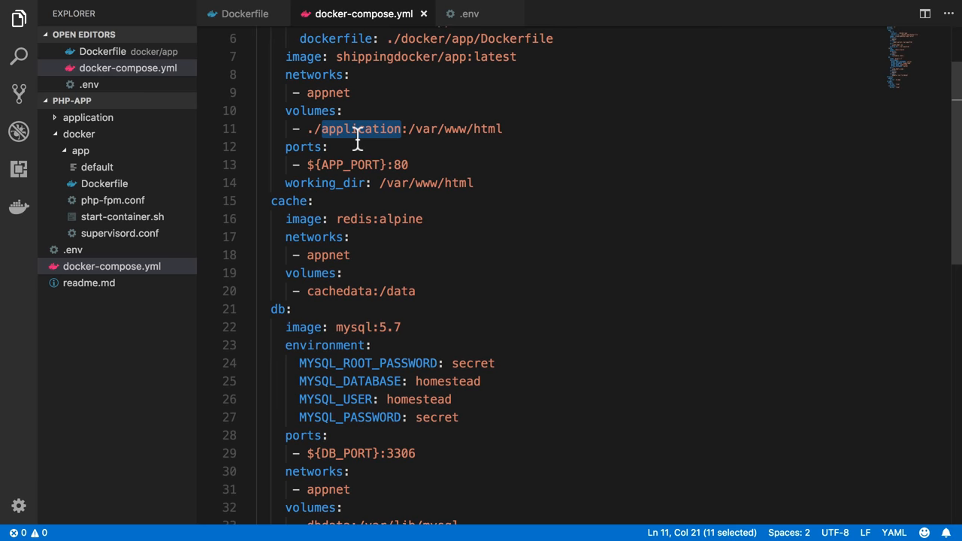